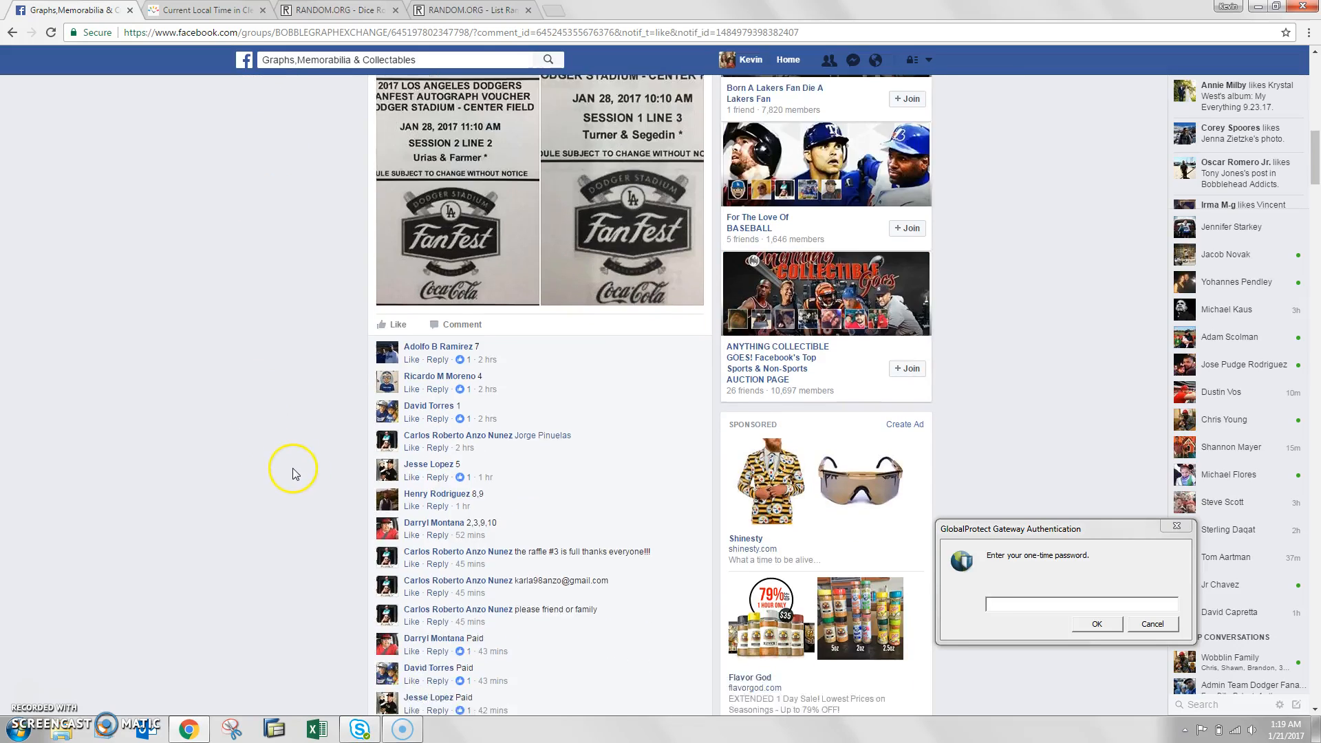
- Check the raffle comments and Cleveland time, roll three dice, then bring up the List Randomizer with the ten entries
{"action": "scroll", "scroll_direction": "down", "scroll_amount": 3}
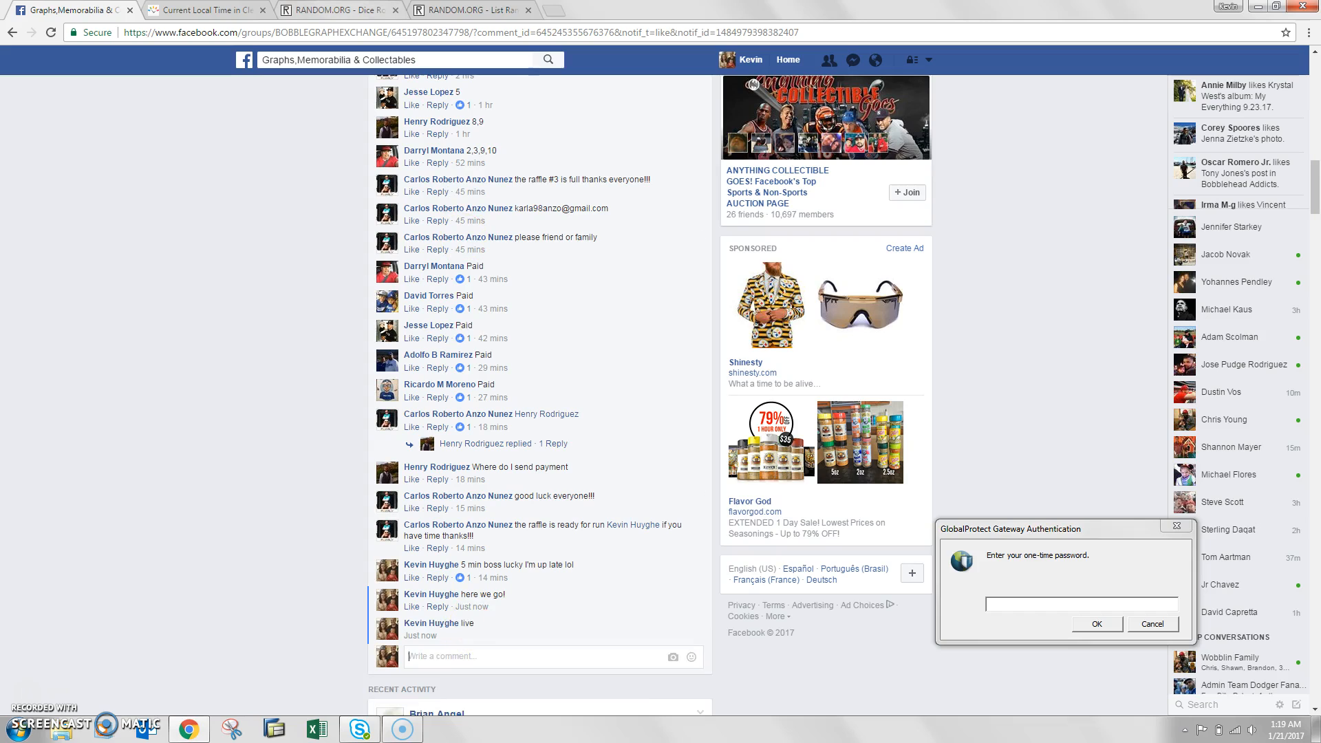
{"action": "left_click", "coordinate": [205, 10]}
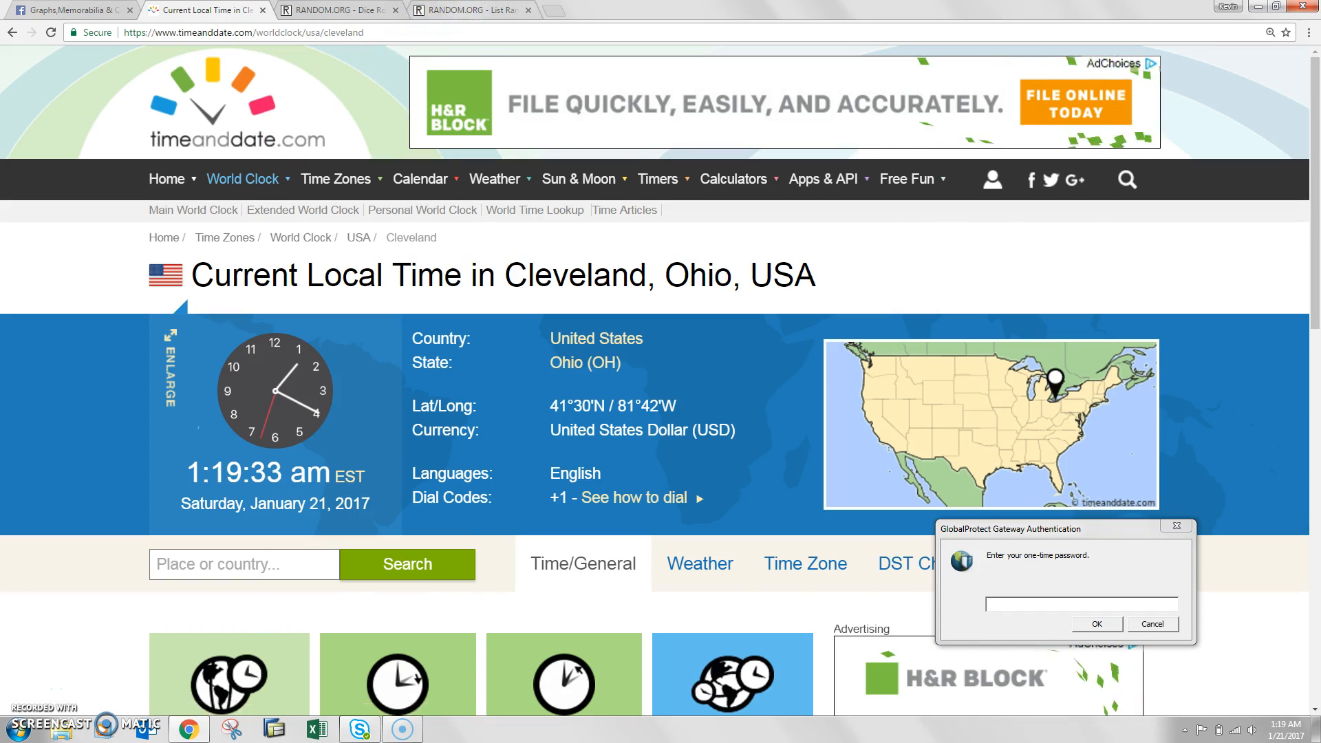
{"action": "left_click", "coordinate": [468, 9]}
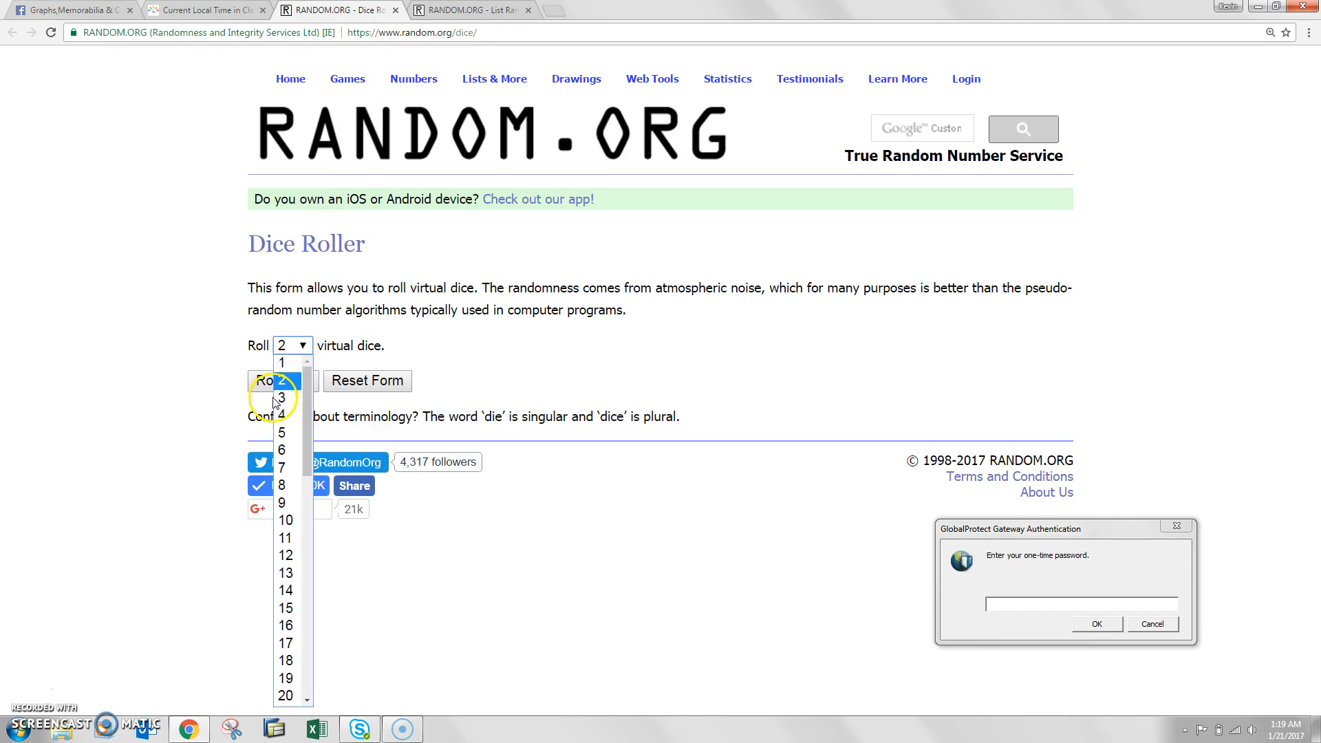
{"action": "left_click", "coordinate": [281, 396]}
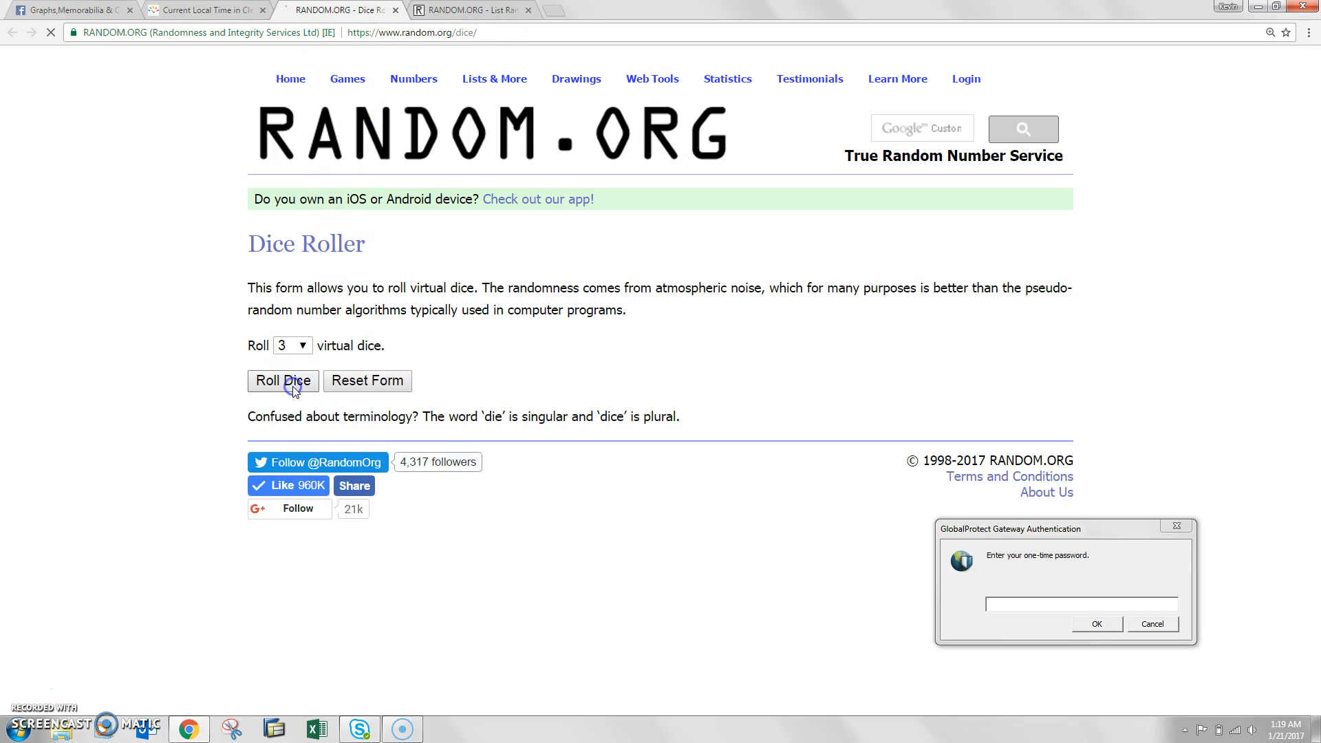
{"action": "left_click", "coordinate": [282, 380]}
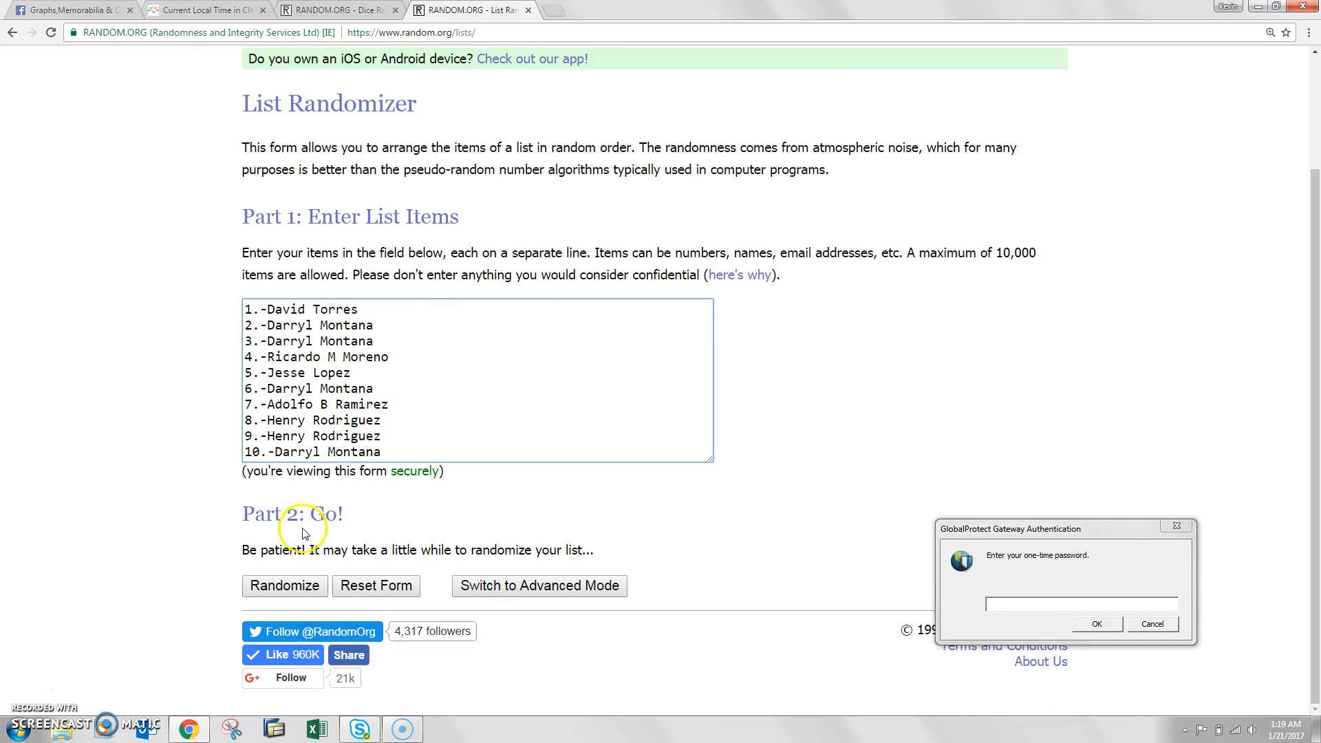
{"action": "left_click", "coordinate": [285, 586]}
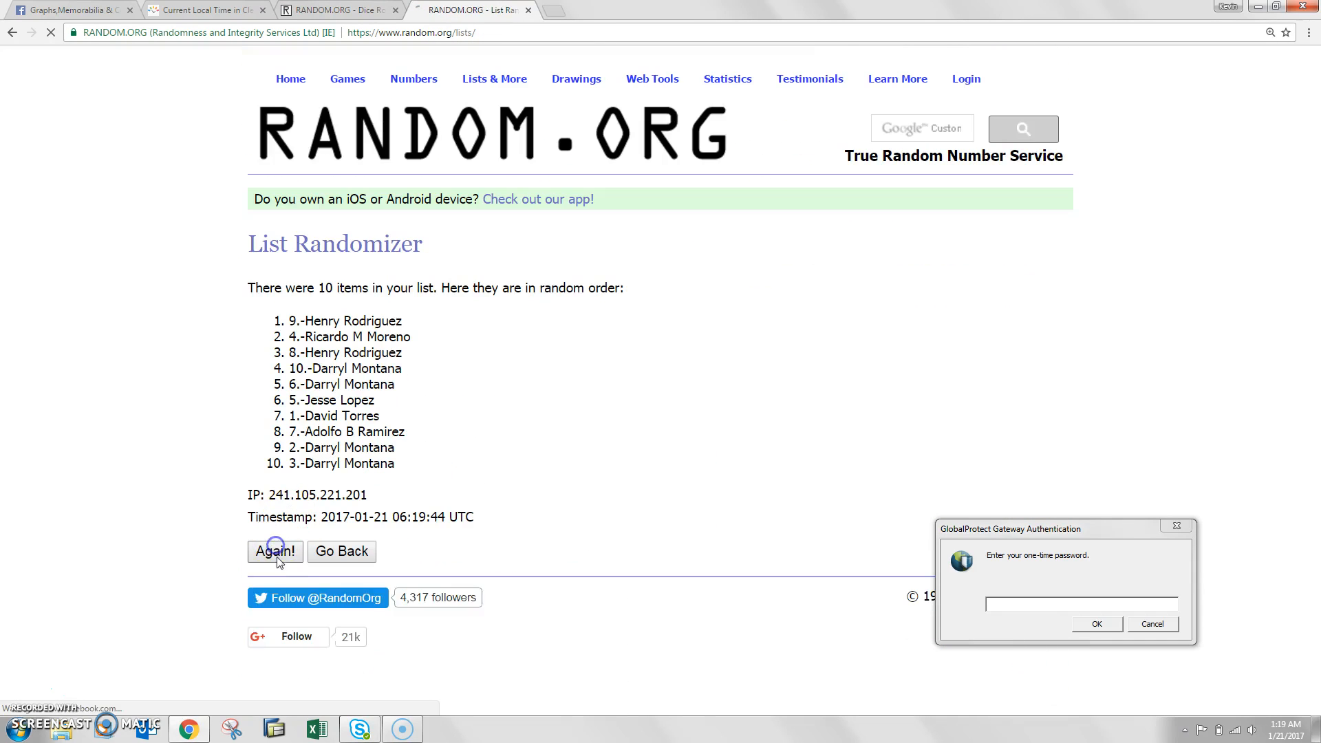
{"action": "left_click", "coordinate": [274, 551]}
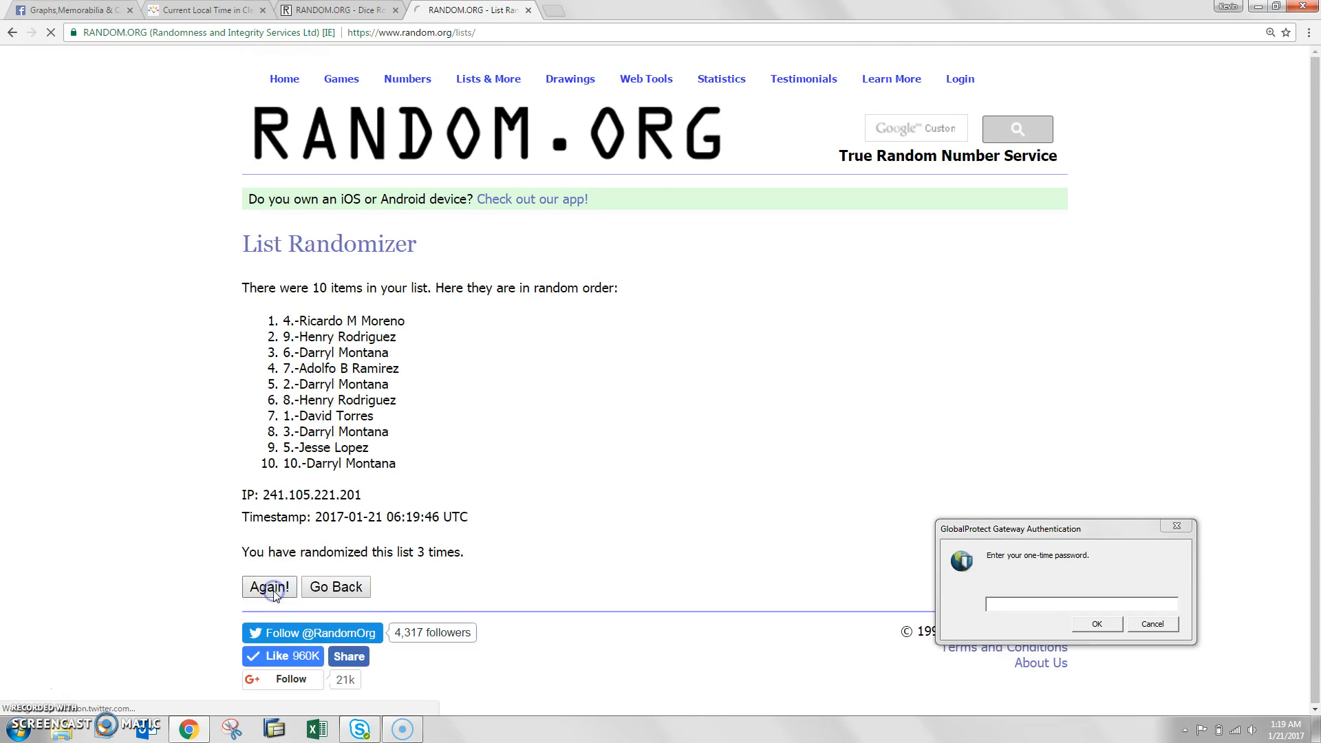
{"action": "left_click", "coordinate": [268, 586]}
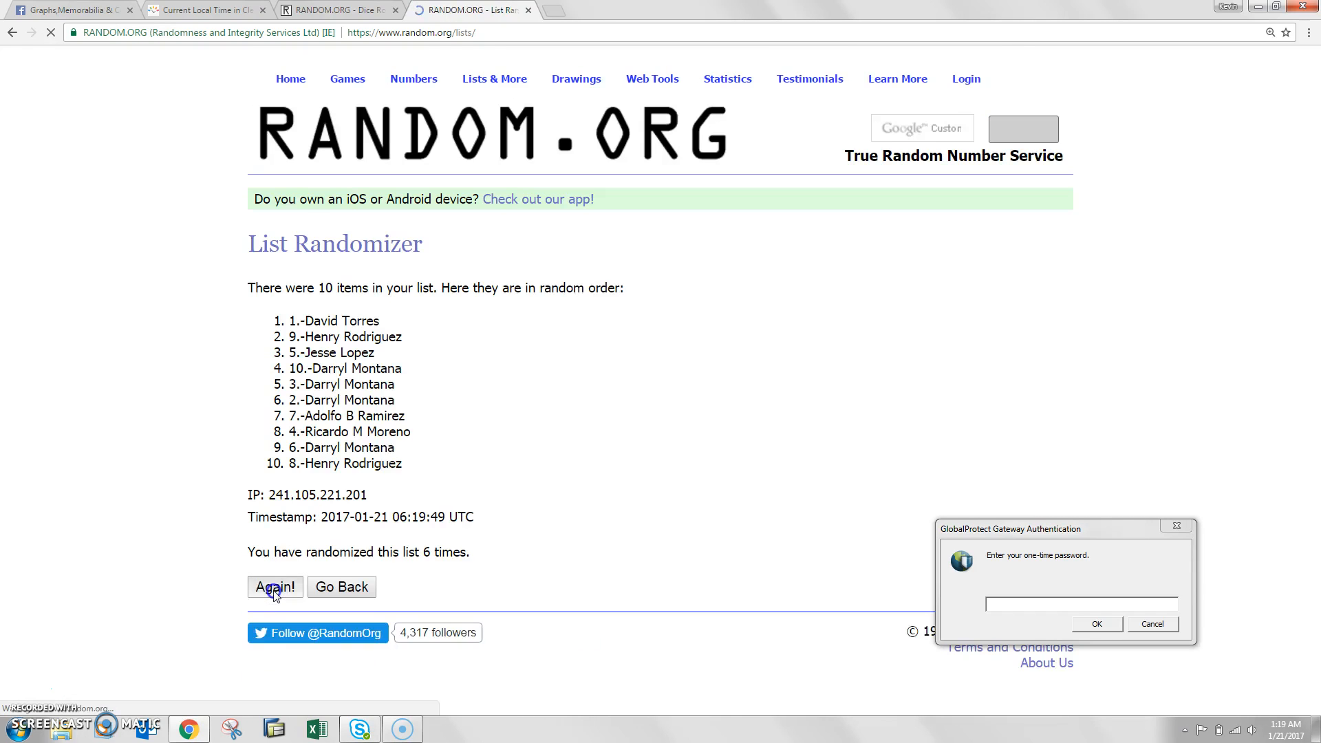
{"action": "left_click", "coordinate": [275, 586]}
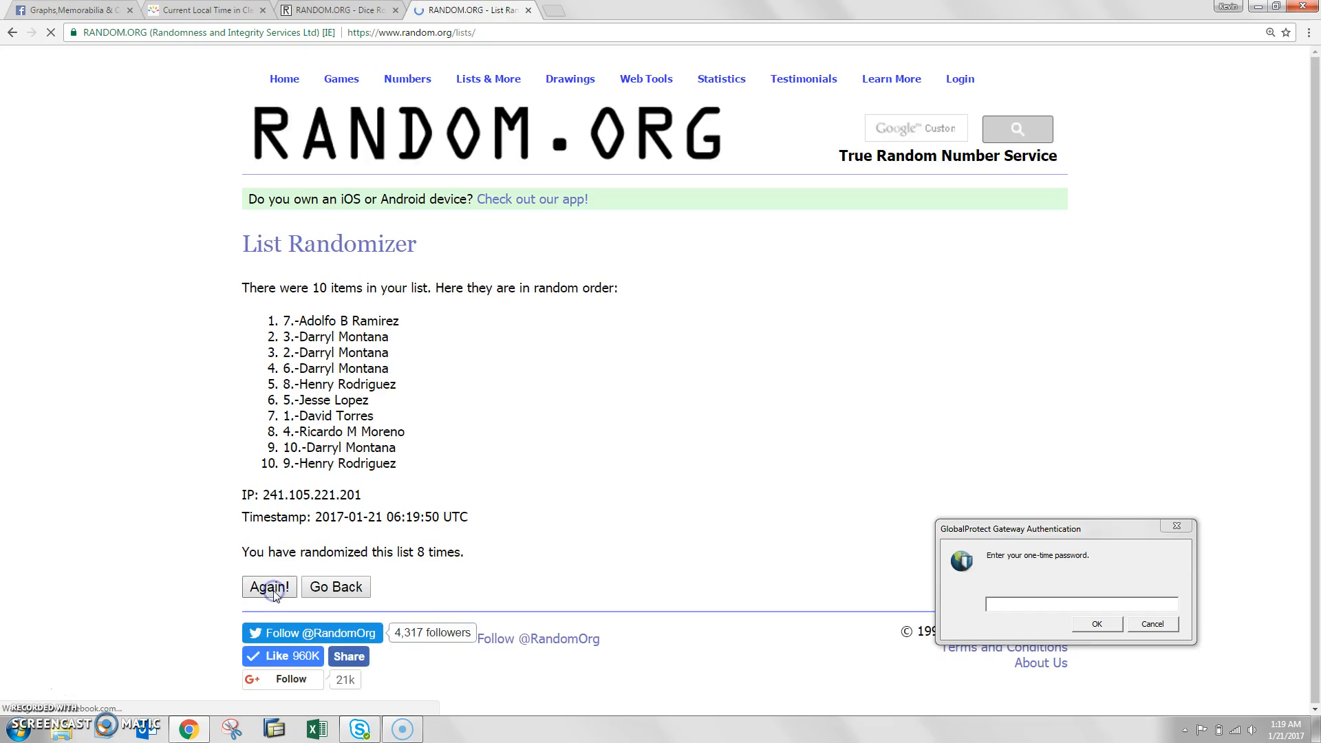
{"action": "left_click", "coordinate": [269, 587]}
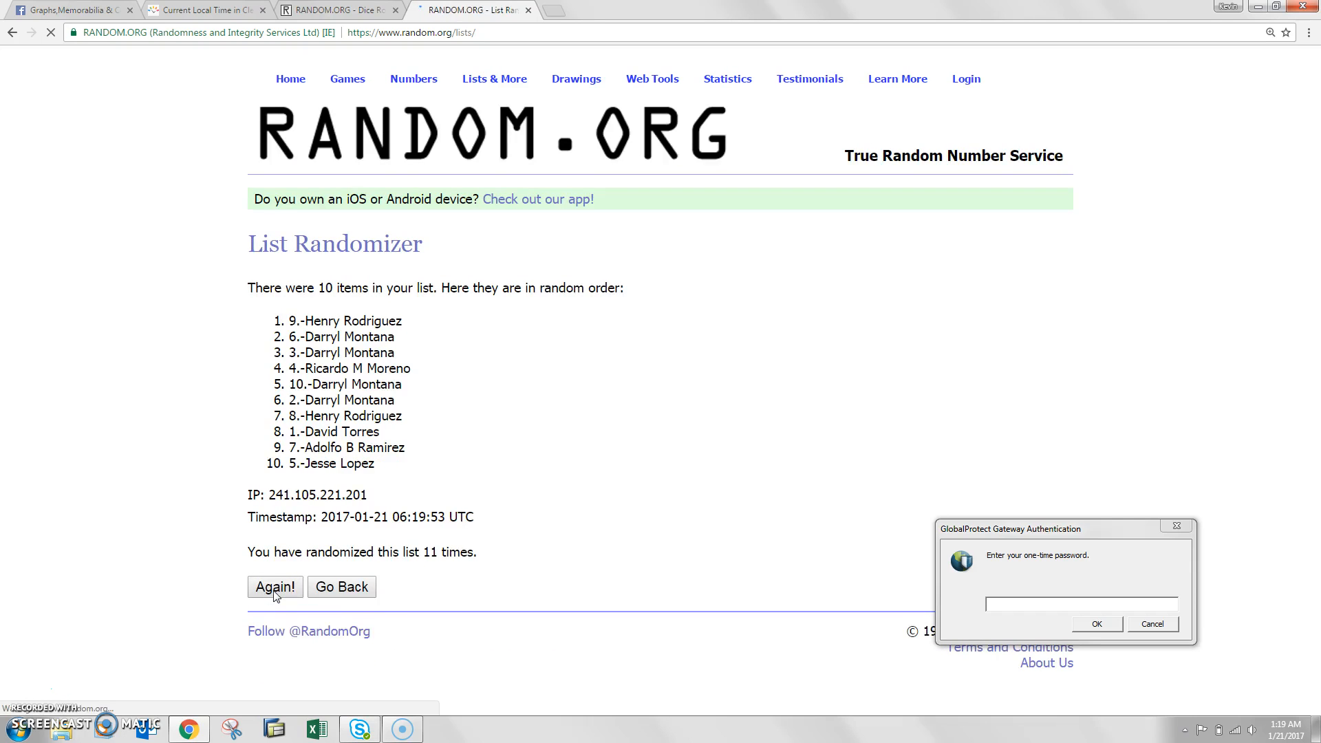
{"action": "left_click", "coordinate": [275, 586]}
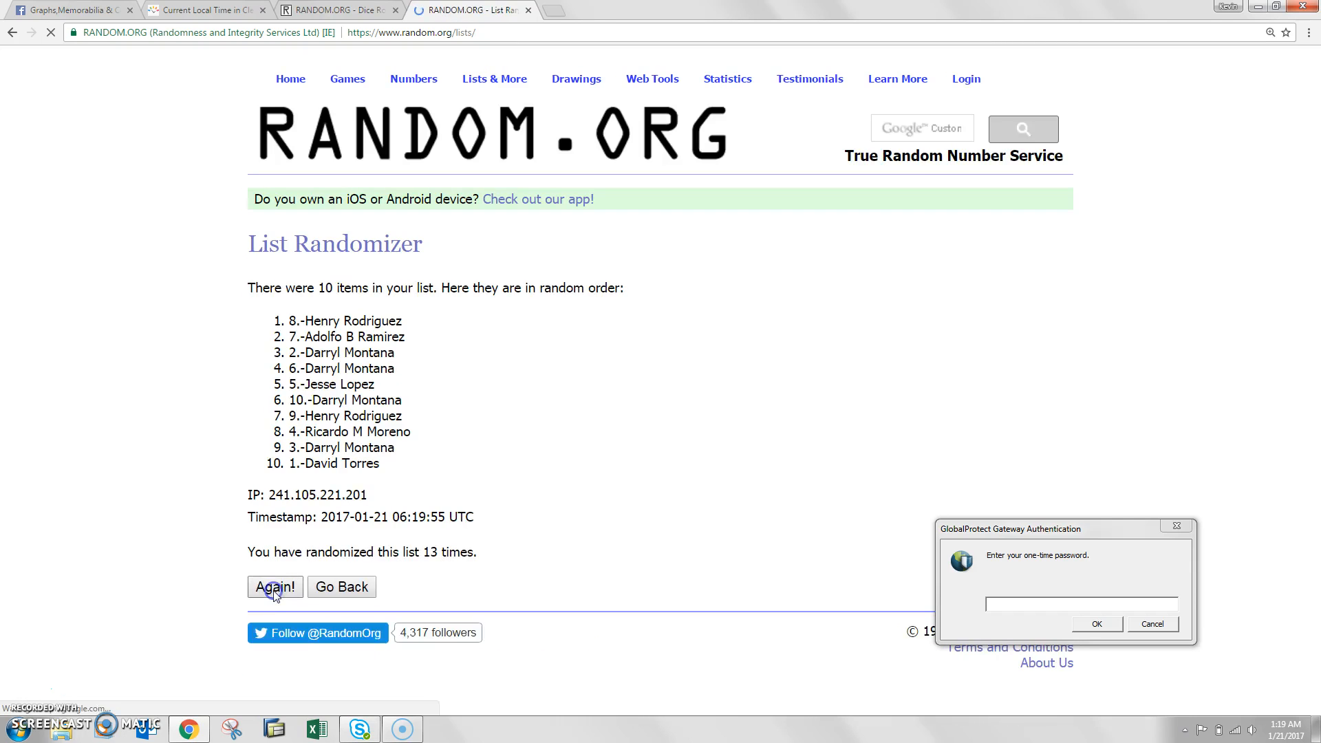
{"action": "left_click", "coordinate": [274, 587]}
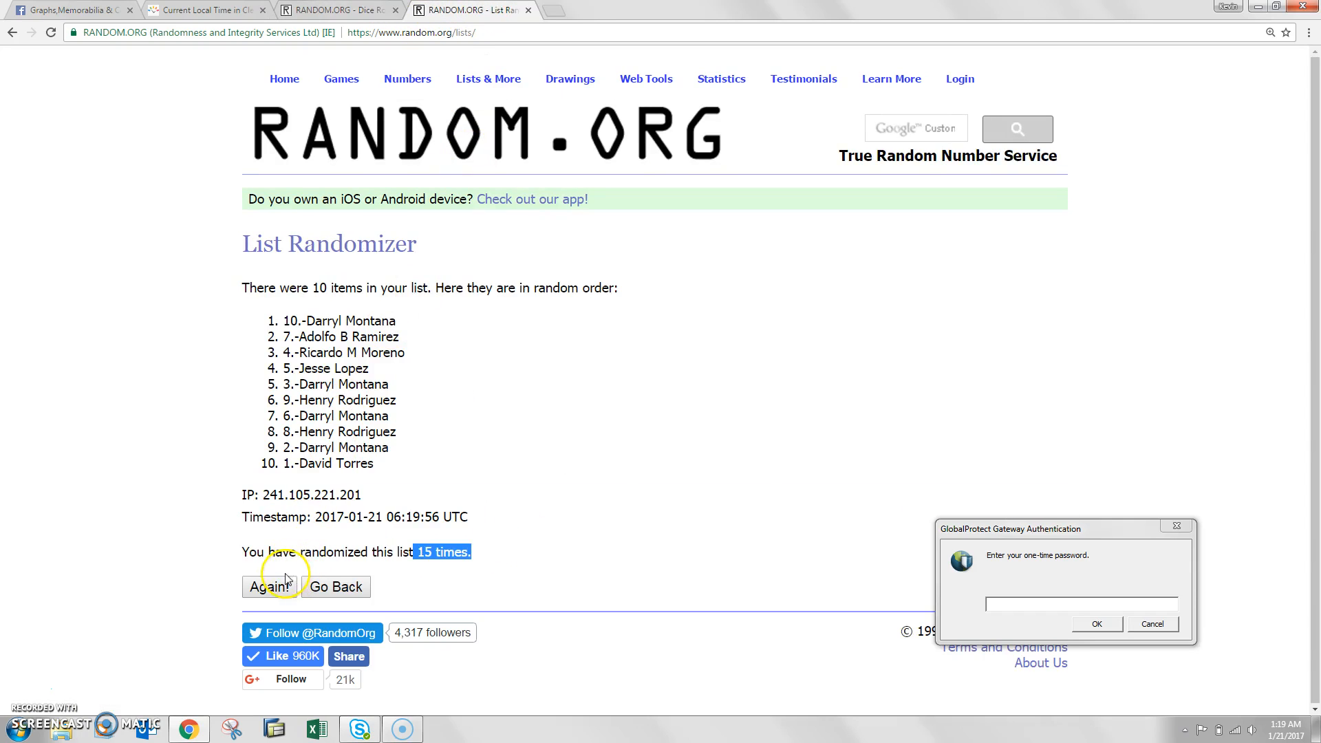
{"action": "left_click", "coordinate": [274, 586]}
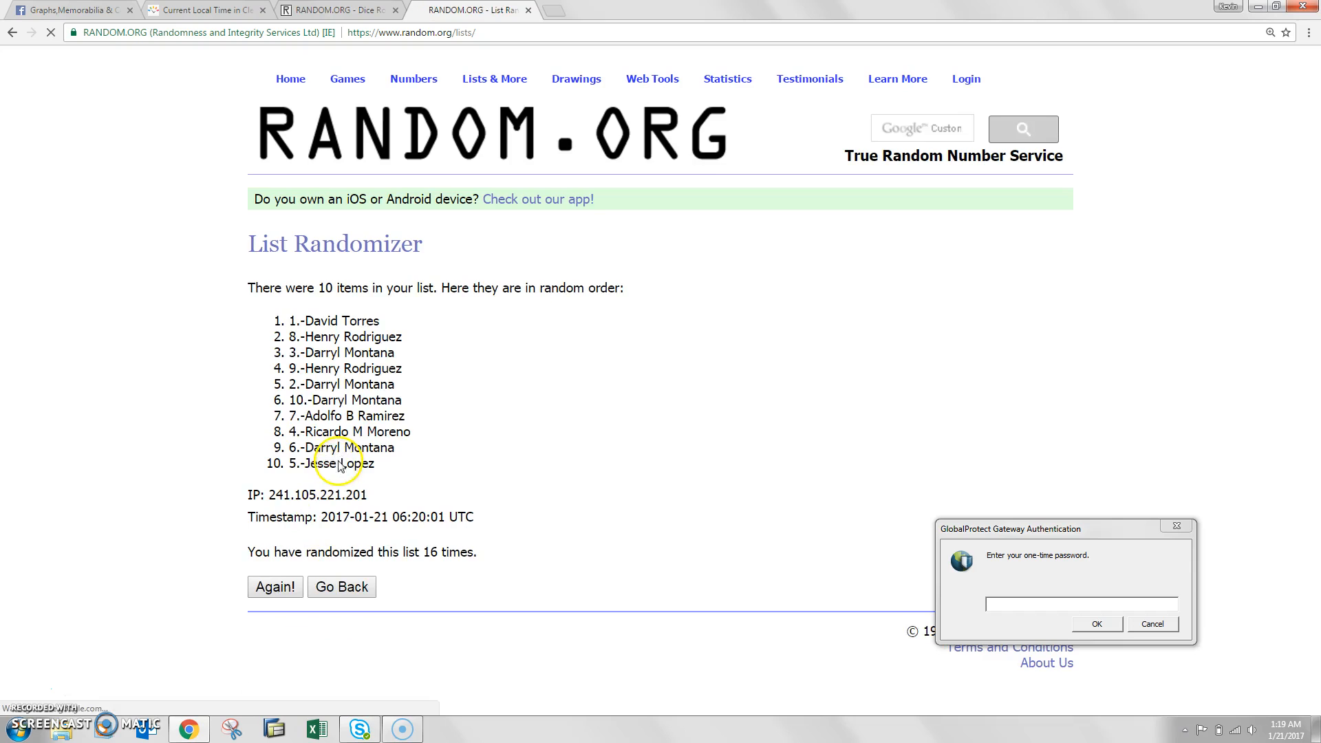
{"action": "key", "text": "ctrl+plus"}
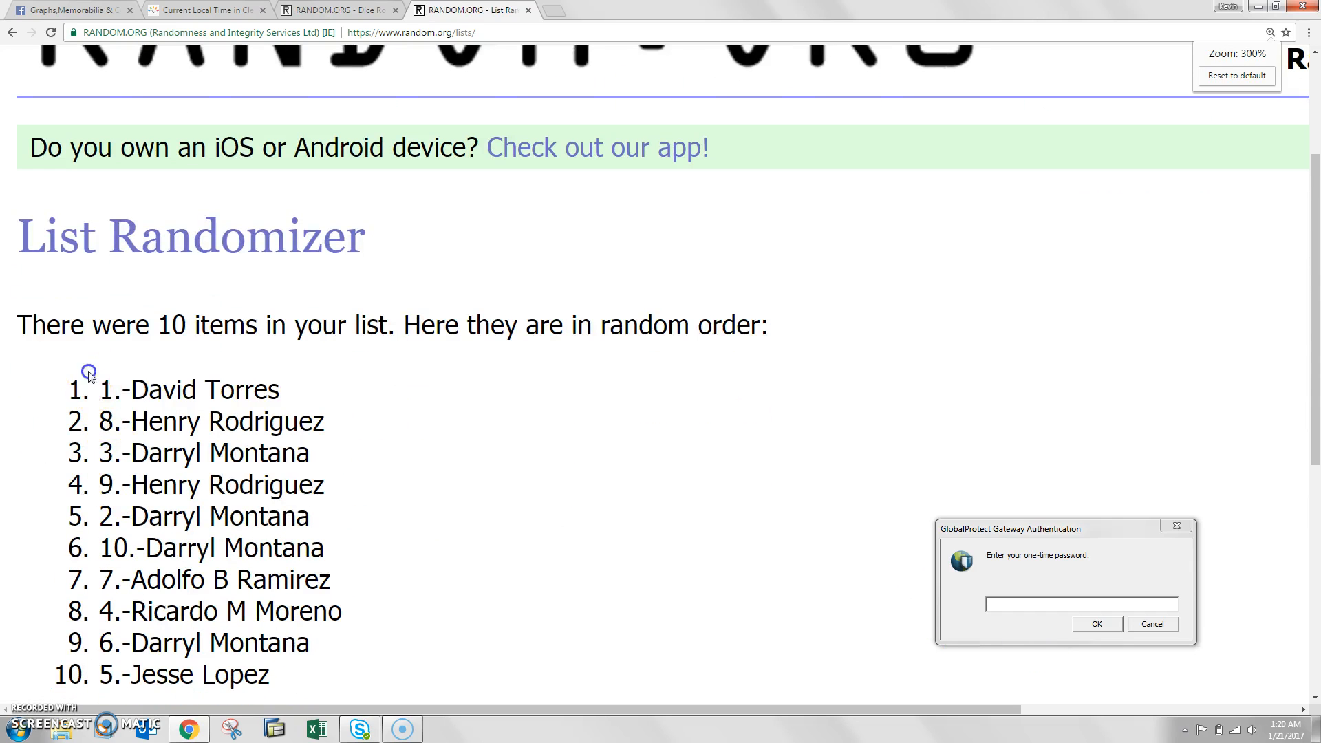
{"action": "left_click_drag", "start_coordinate": [101, 389], "coordinate": [274, 389]}
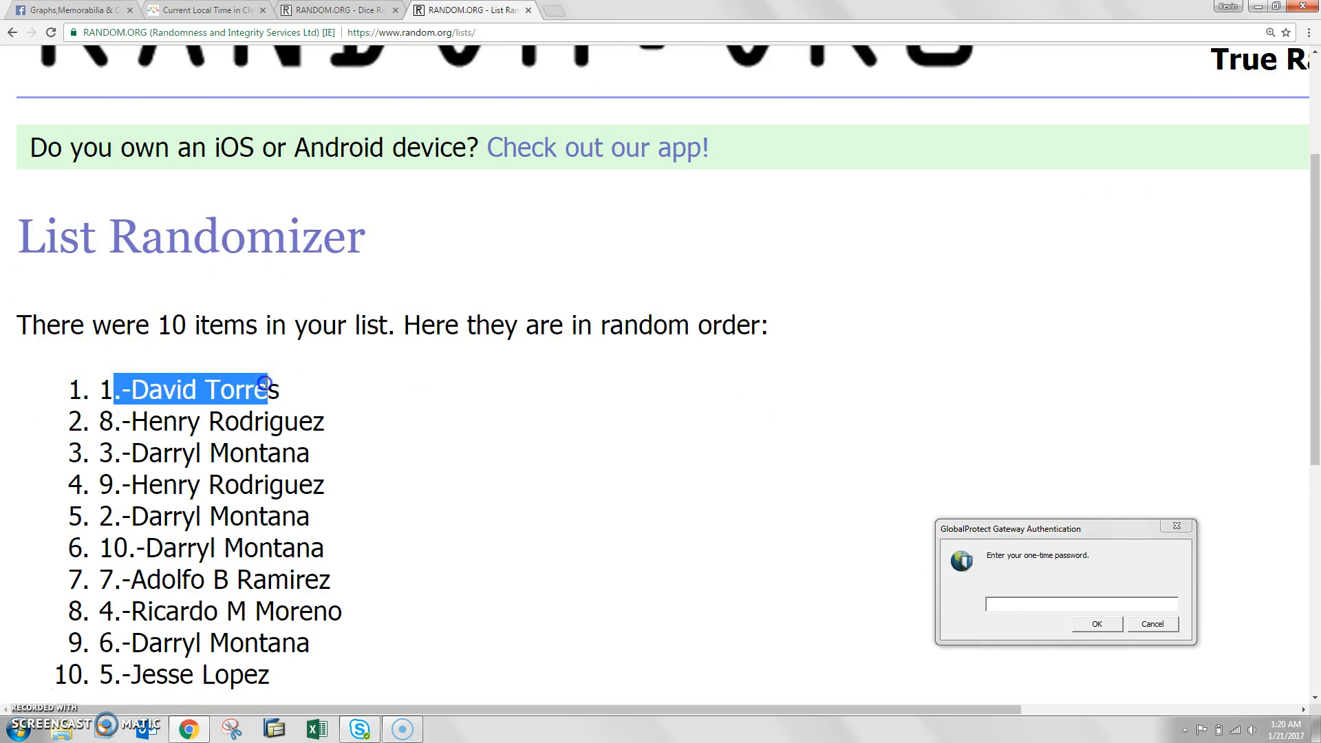
{"action": "scroll", "scroll_direction": "down", "scroll_amount": 3}
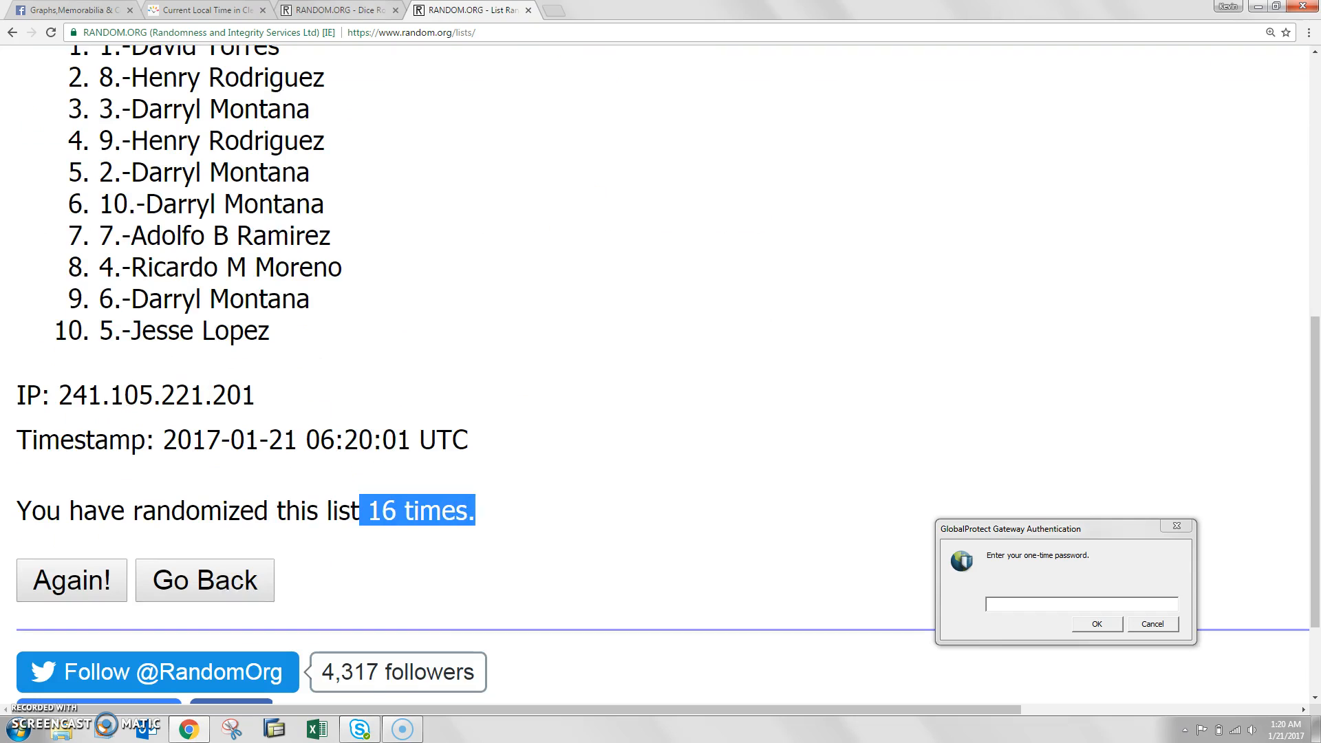
{"action": "left_click", "coordinate": [206, 10]}
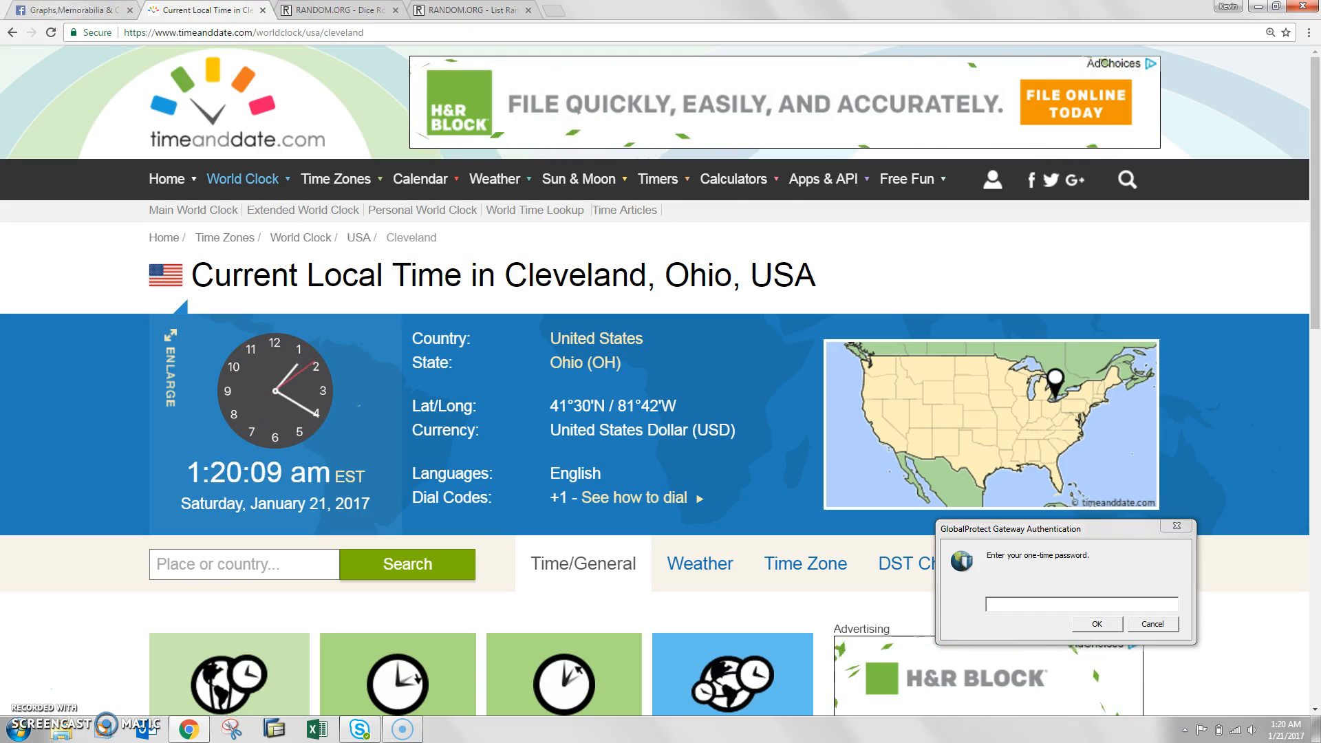
{"action": "left_click", "coordinate": [72, 9]}
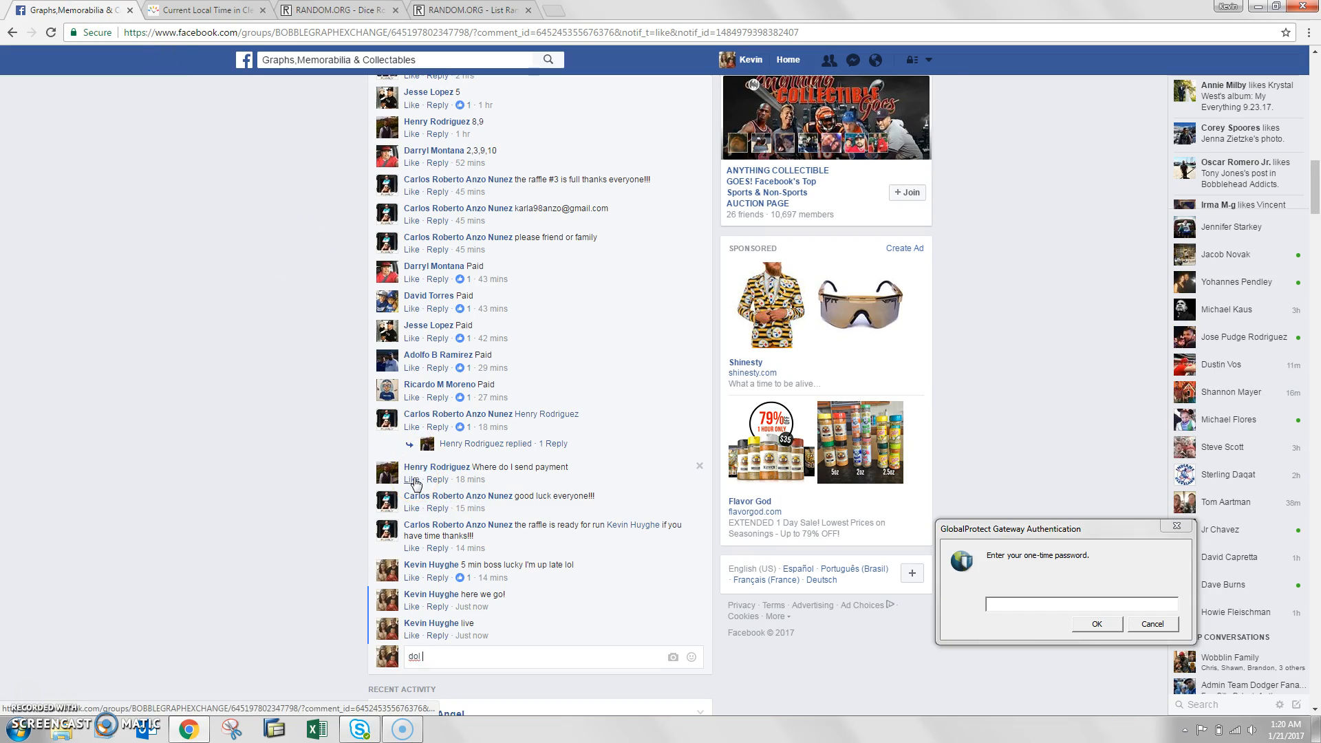